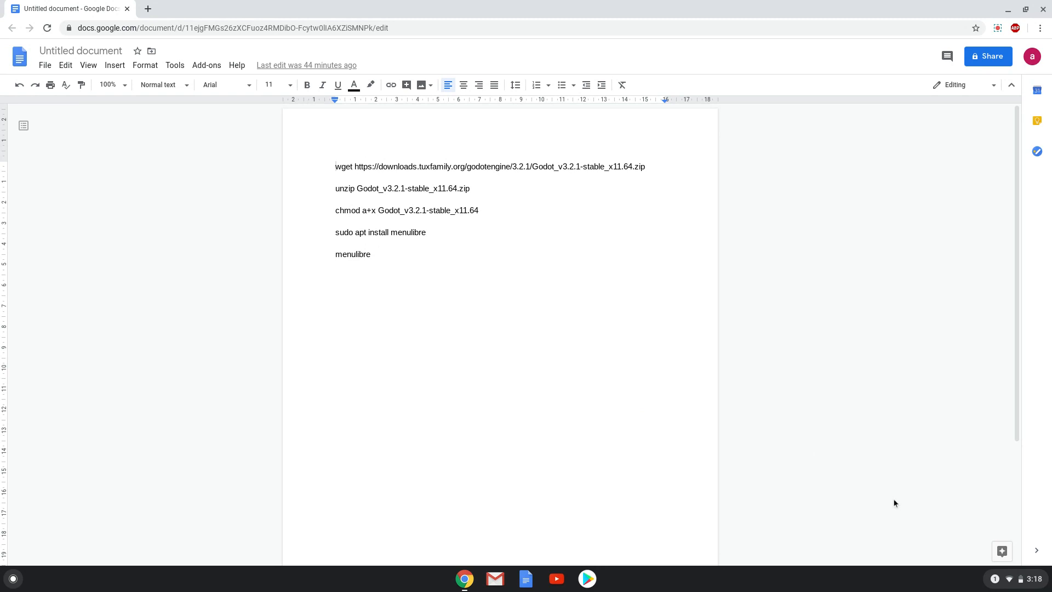
Step: Turn on Linux (Beta) from ChromeOS Settings and begin its installation
click(336, 167)
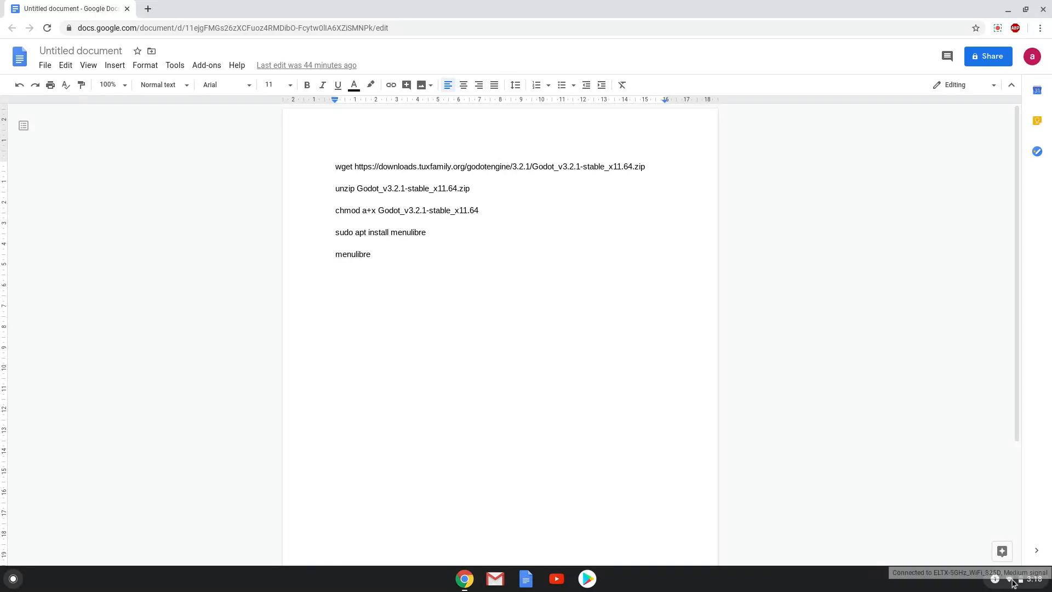
click(1020, 579)
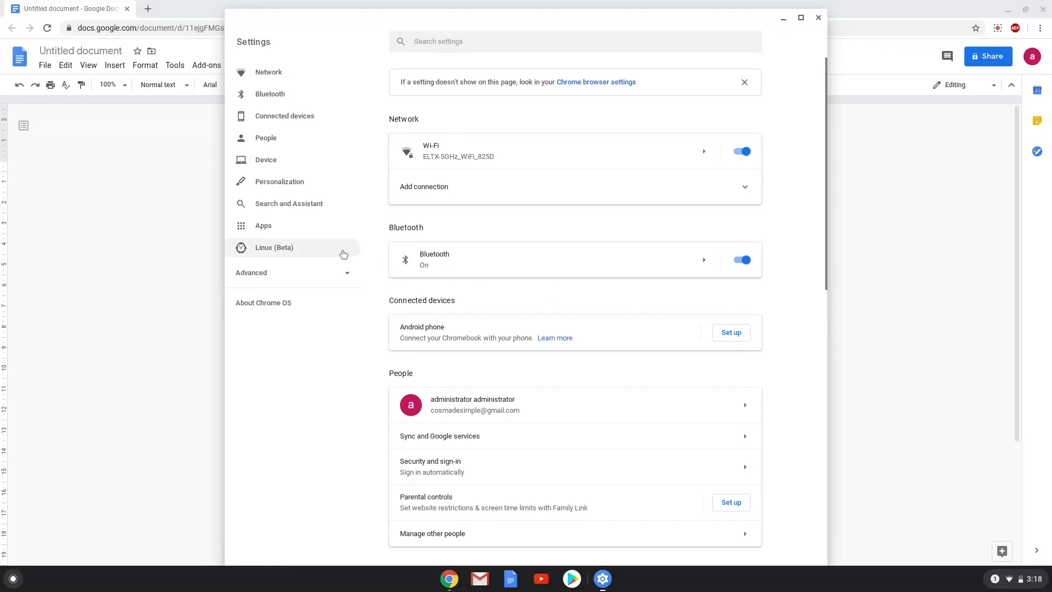
click(273, 246)
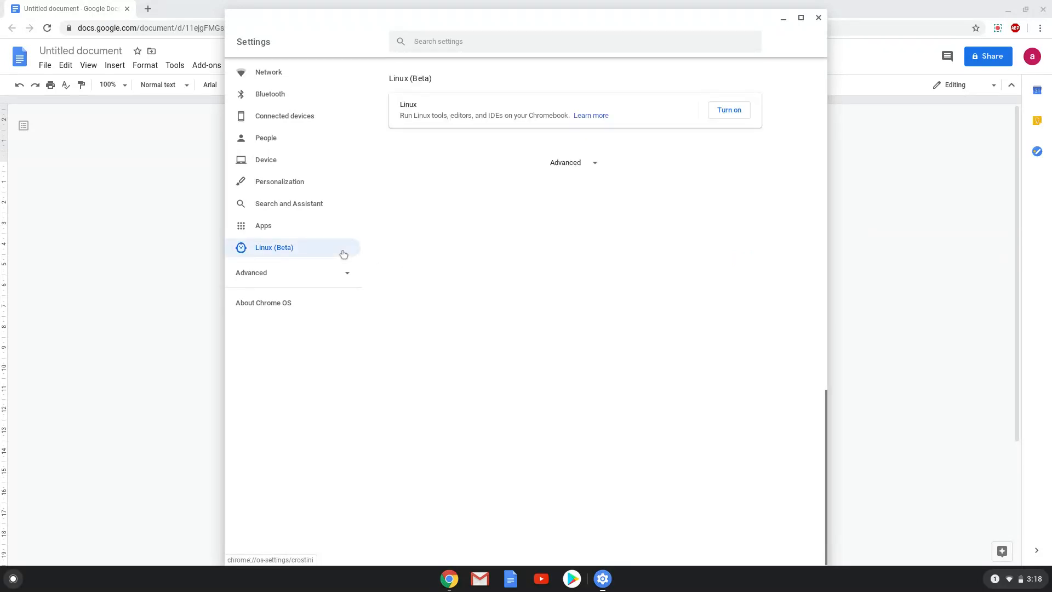
mouse_move(663, 121)
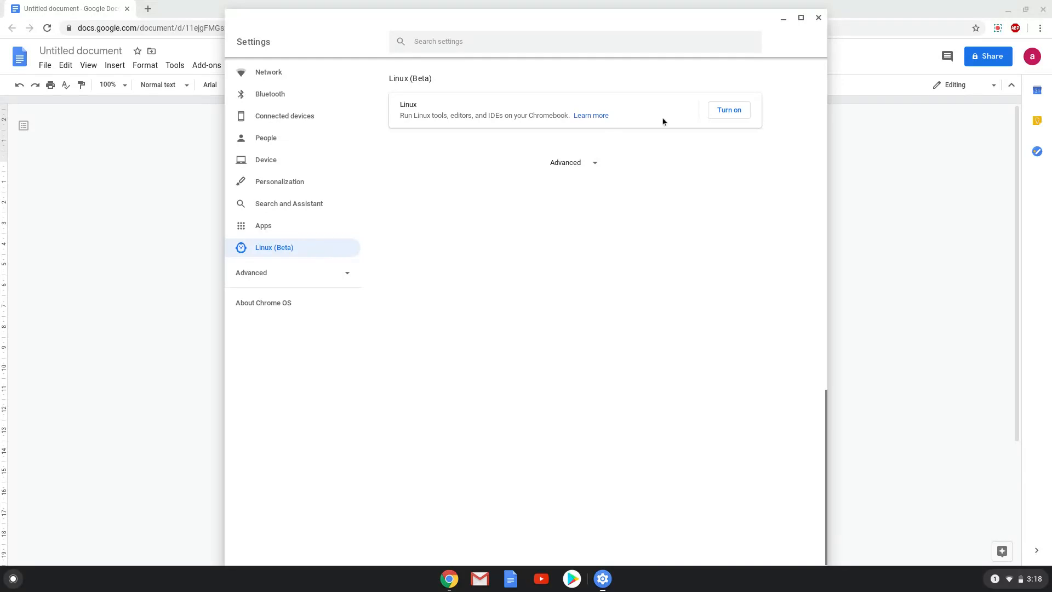
click(729, 110)
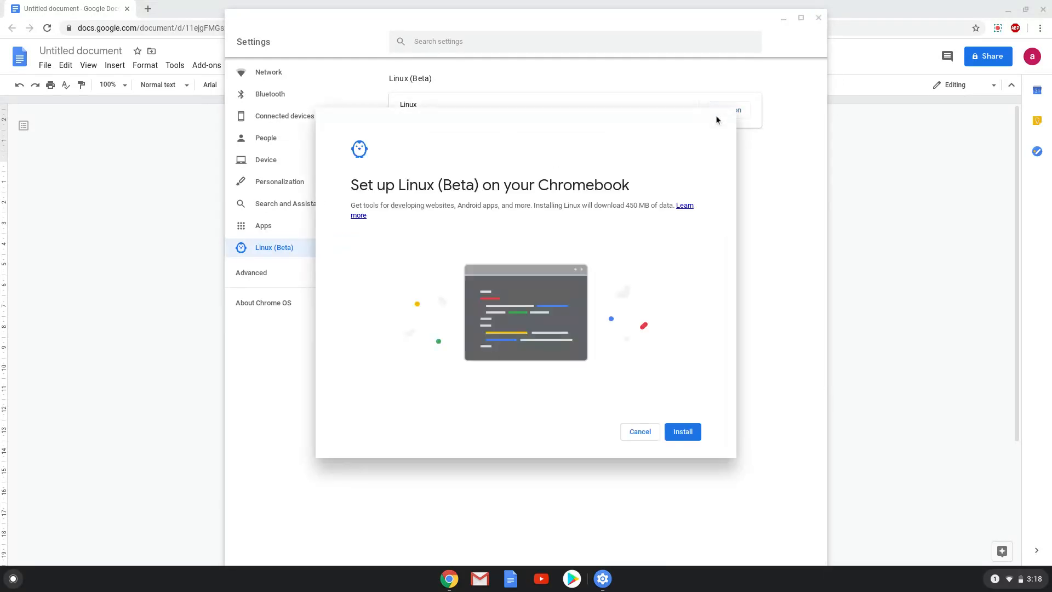
mouse_move(683, 432)
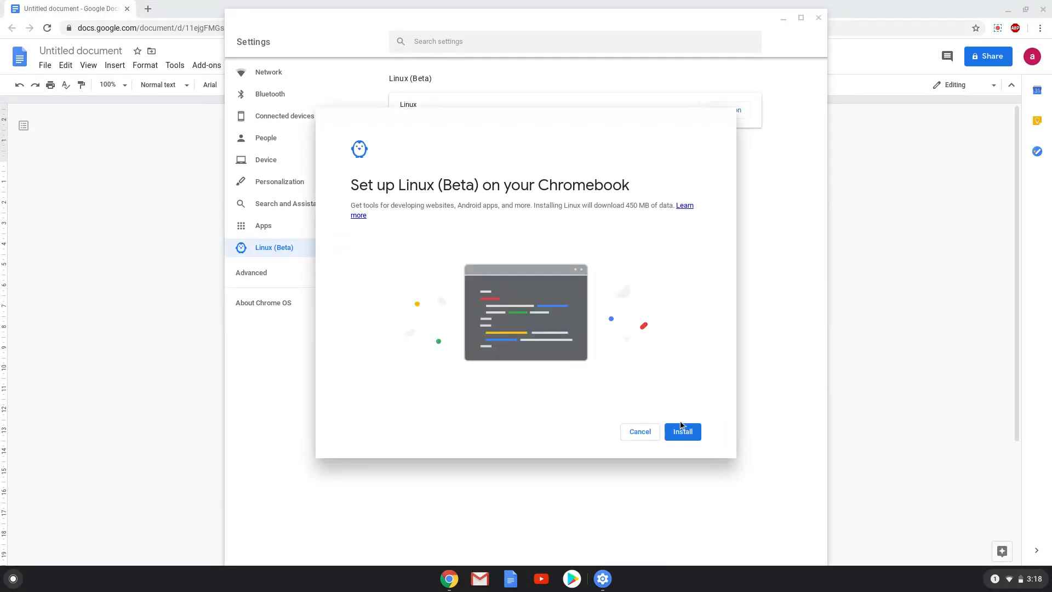
click(681, 432)
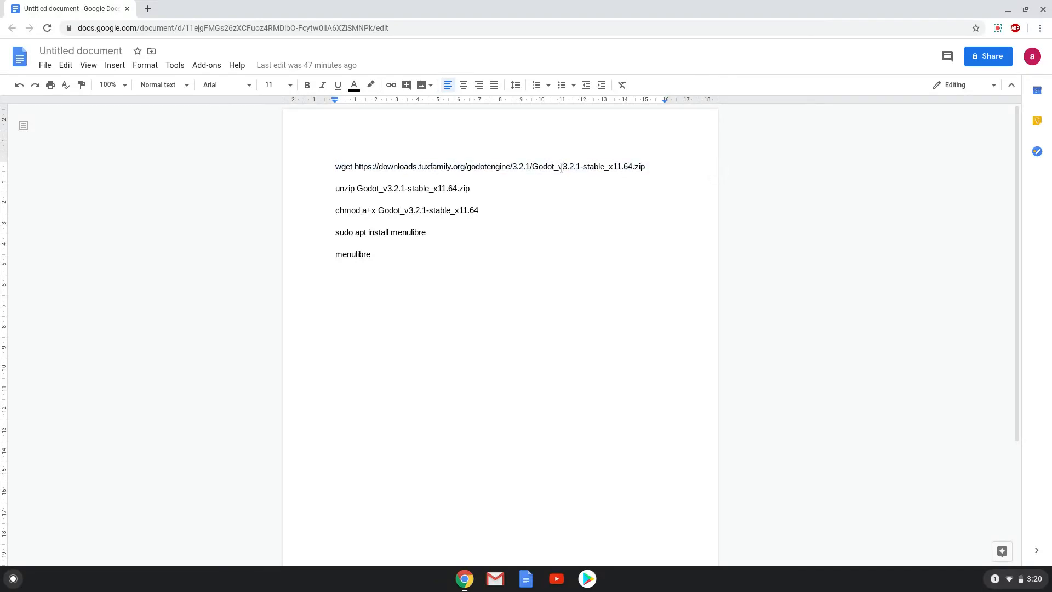
Step: Copy the wget line from the Google Doc and launch the Linux Terminal app
right_click(490, 166)
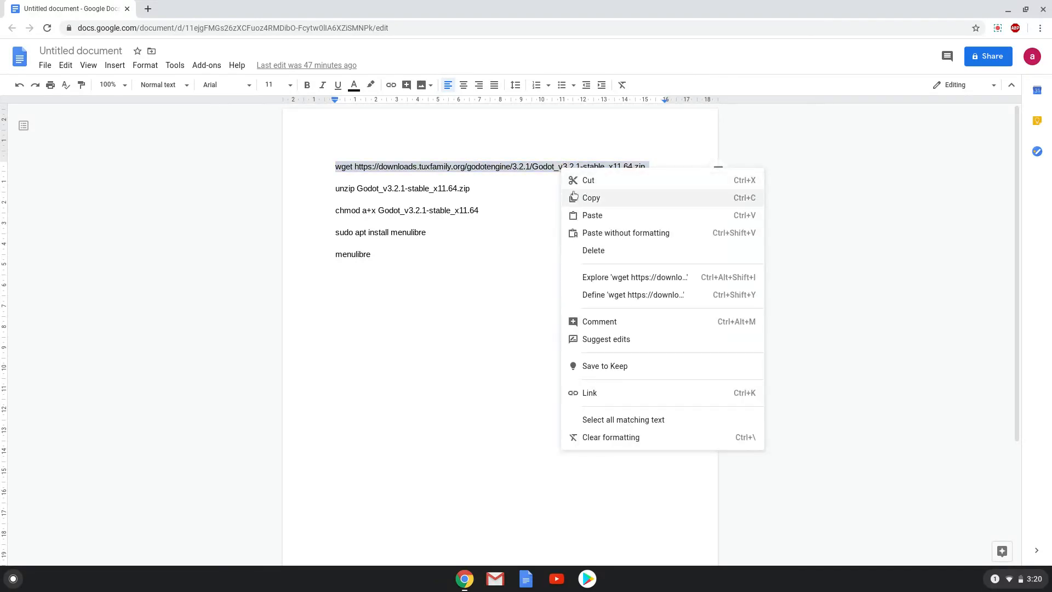
click(591, 197)
text(t)
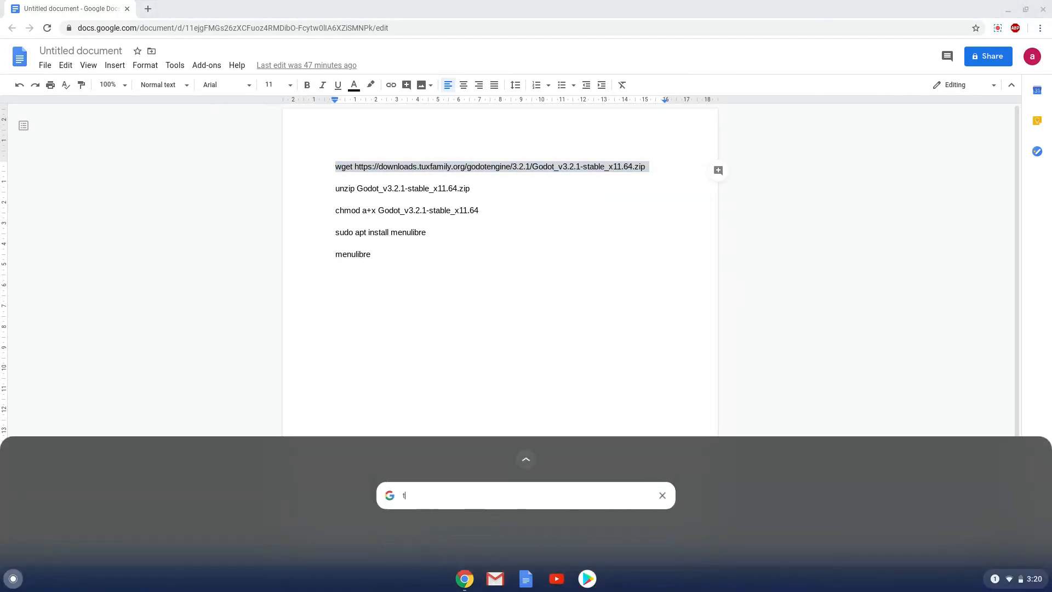
text(erminal)
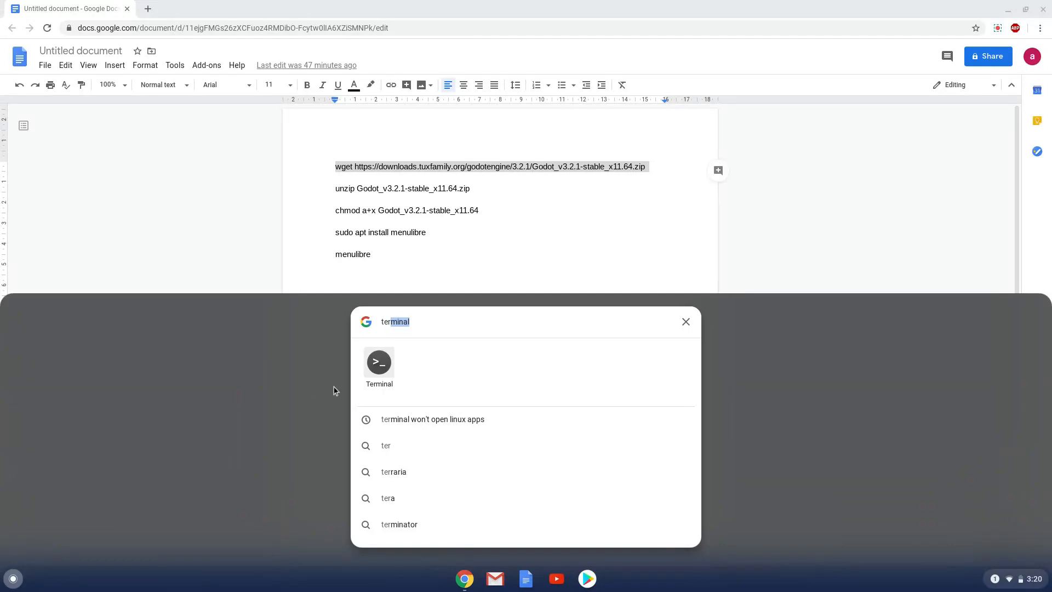
mouse_move(383, 363)
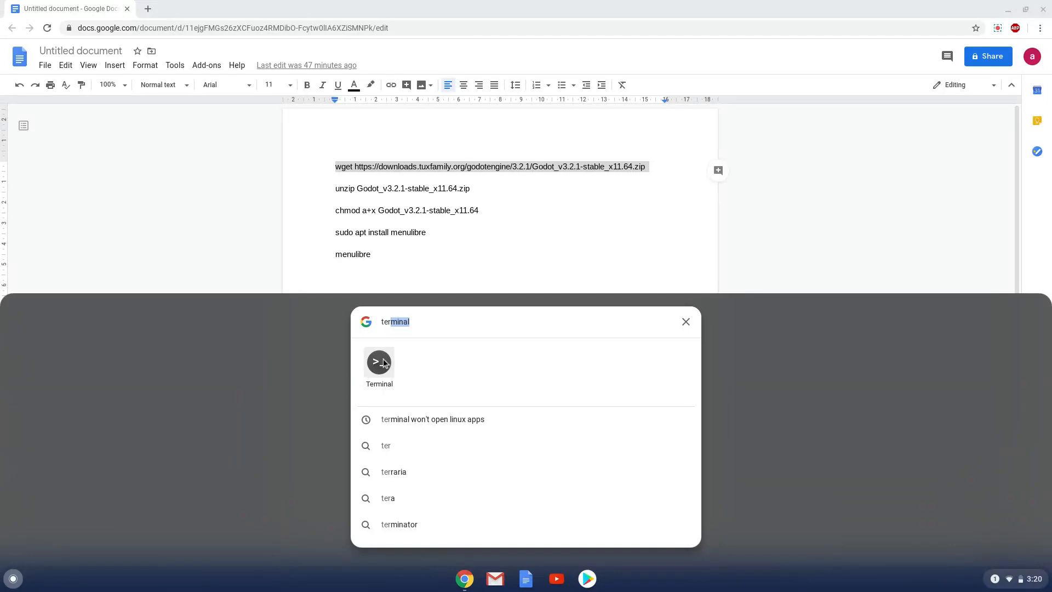
click(378, 363)
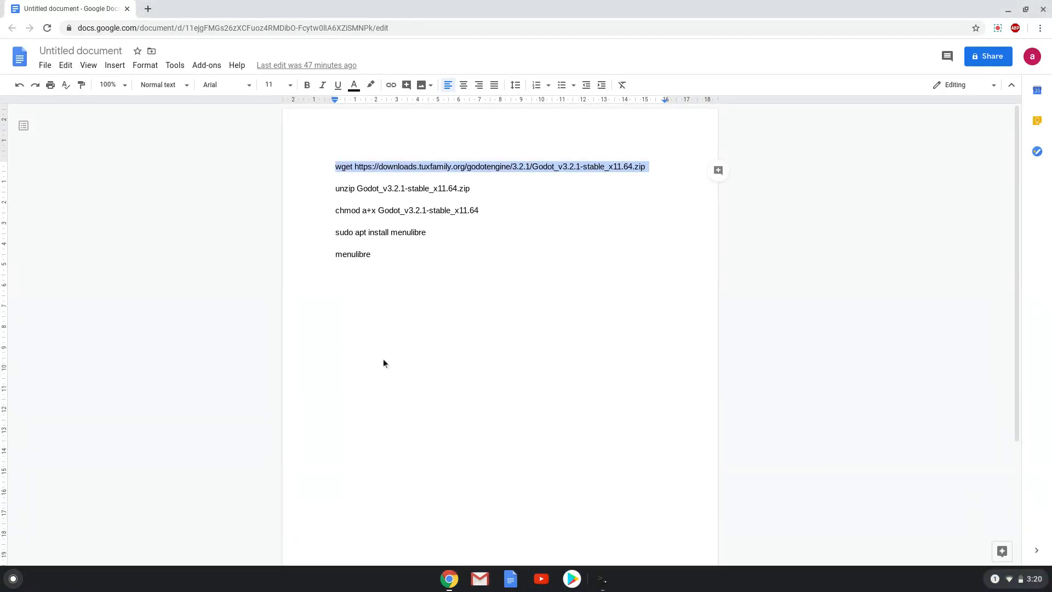
click(602, 579)
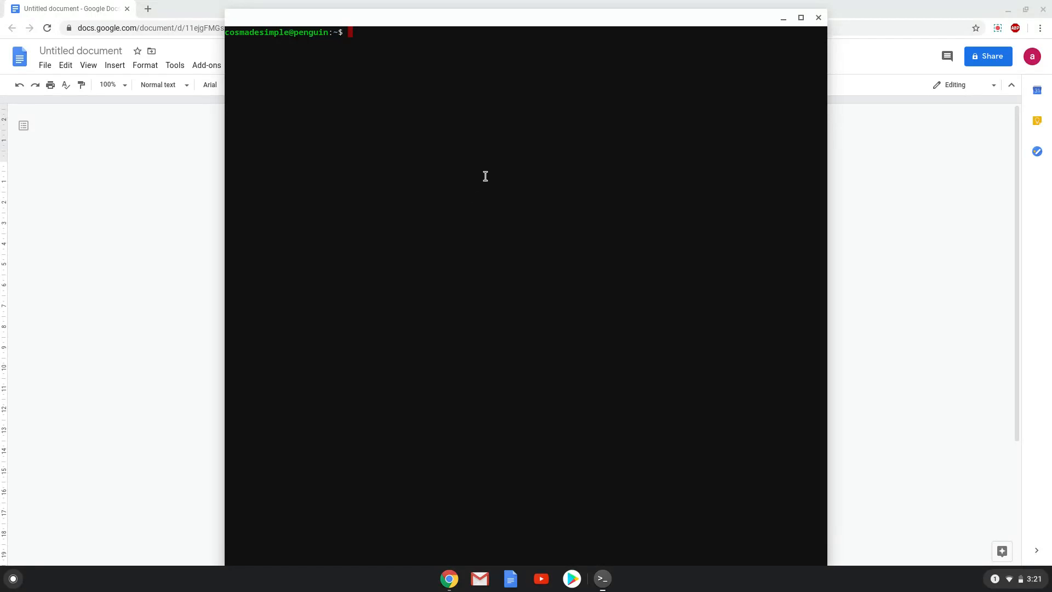
Step: Download Godot_v3.2.1-stable_x11.64.zip with wget and unzip the archive
text(wget https://downloads.tuxfamily.org/godotengine/3.2.1/Godot_v3.2.1-stable_x11.64.zip)
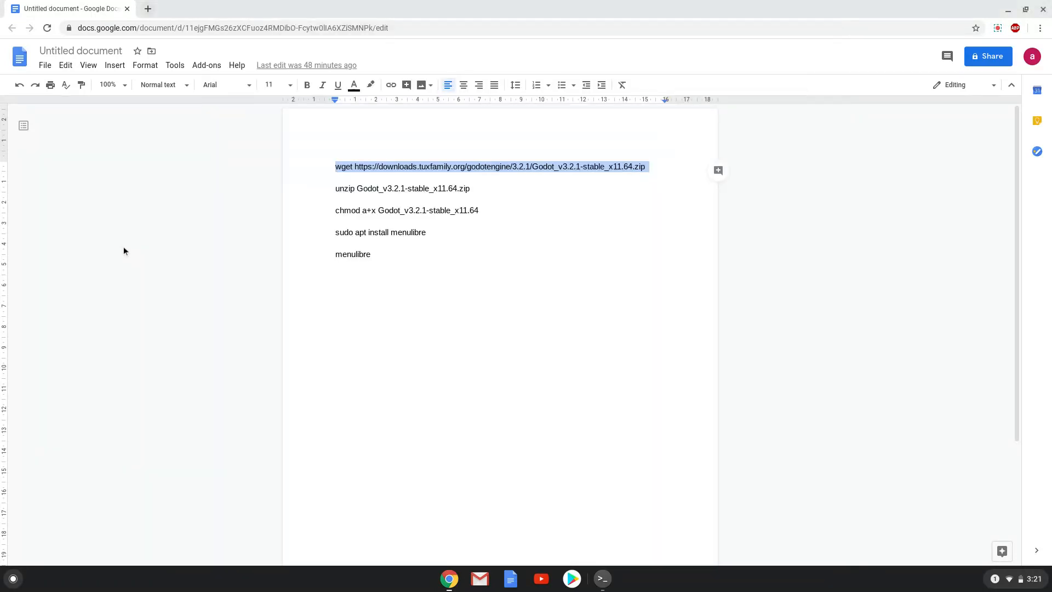
click(340, 188)
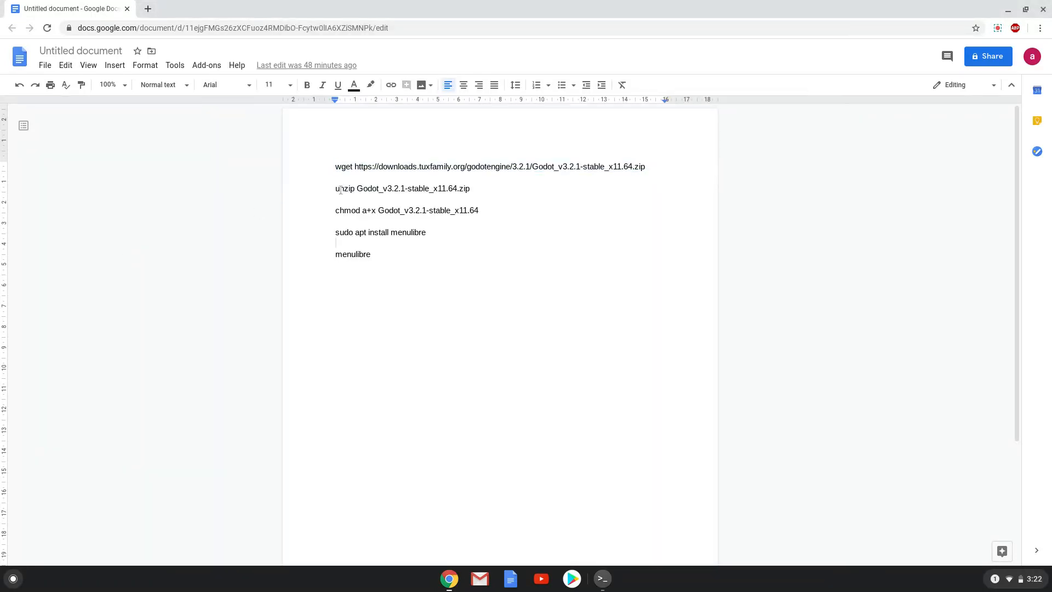
right_click(402, 187)
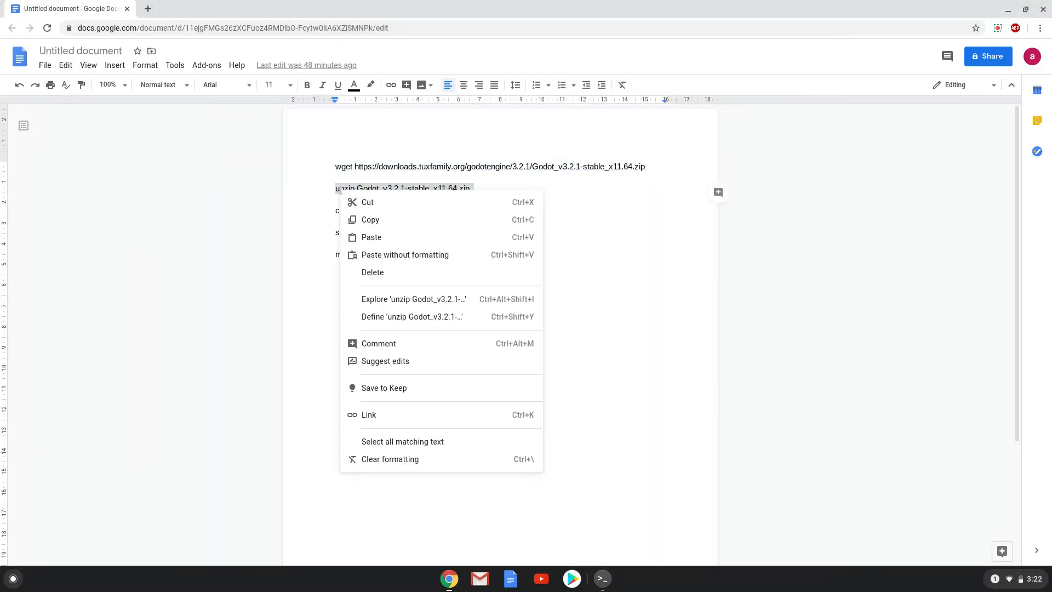
click(583, 526)
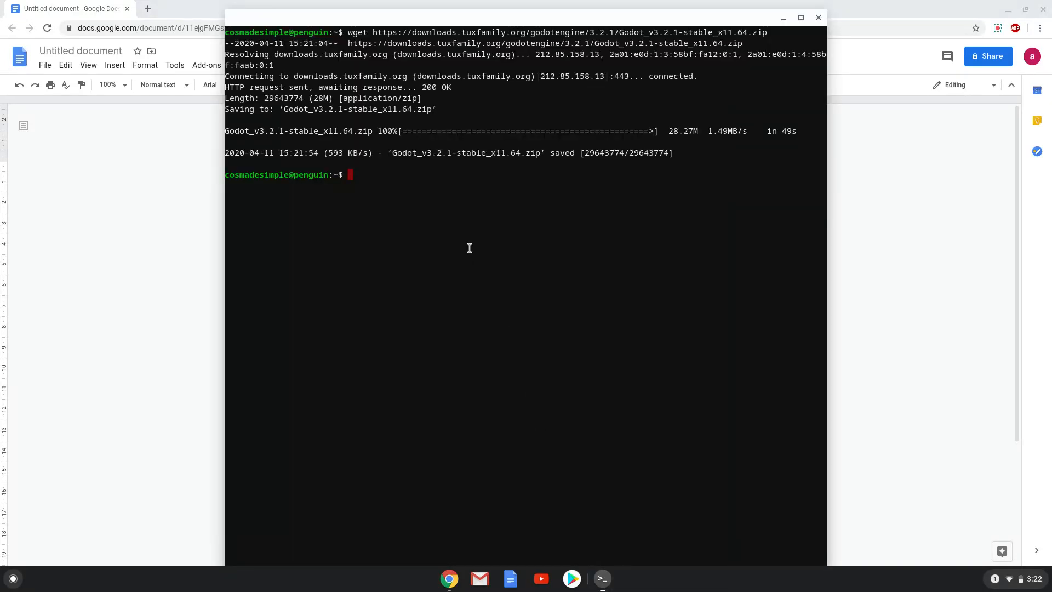
text(unzip Godot_v3.2.1-stable_x11.64.zip)
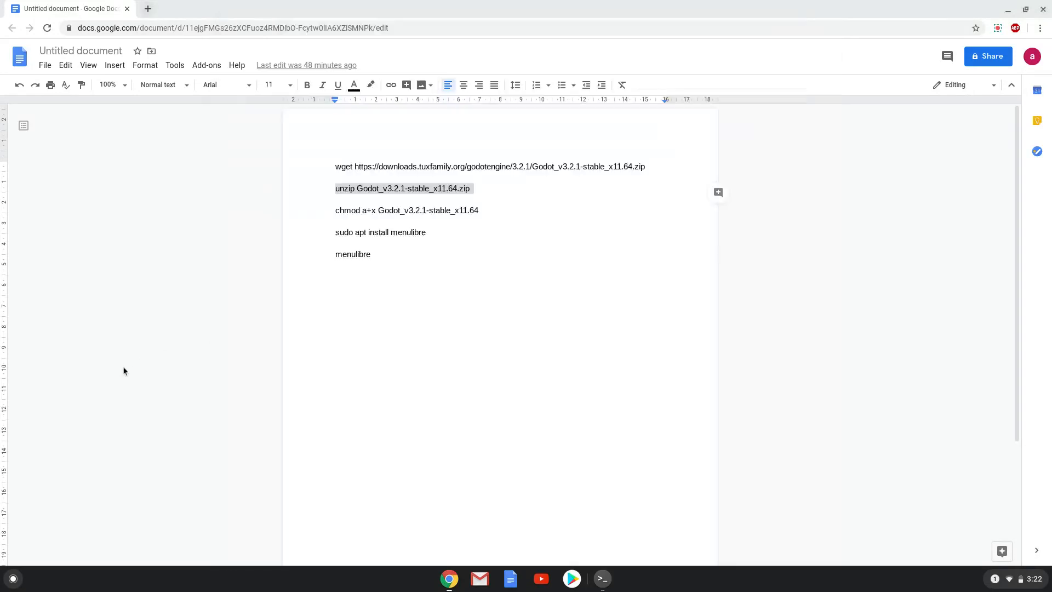
Step: Make Godot_v3.2.1-stable_x11.64 executable with chmod a+x
click(344, 210)
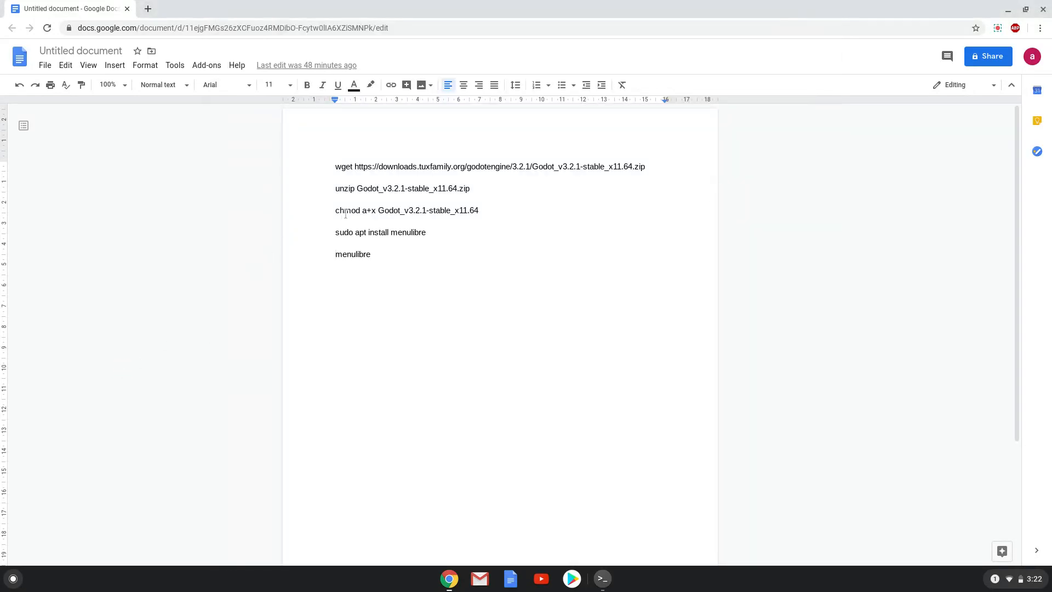
right_click(406, 210)
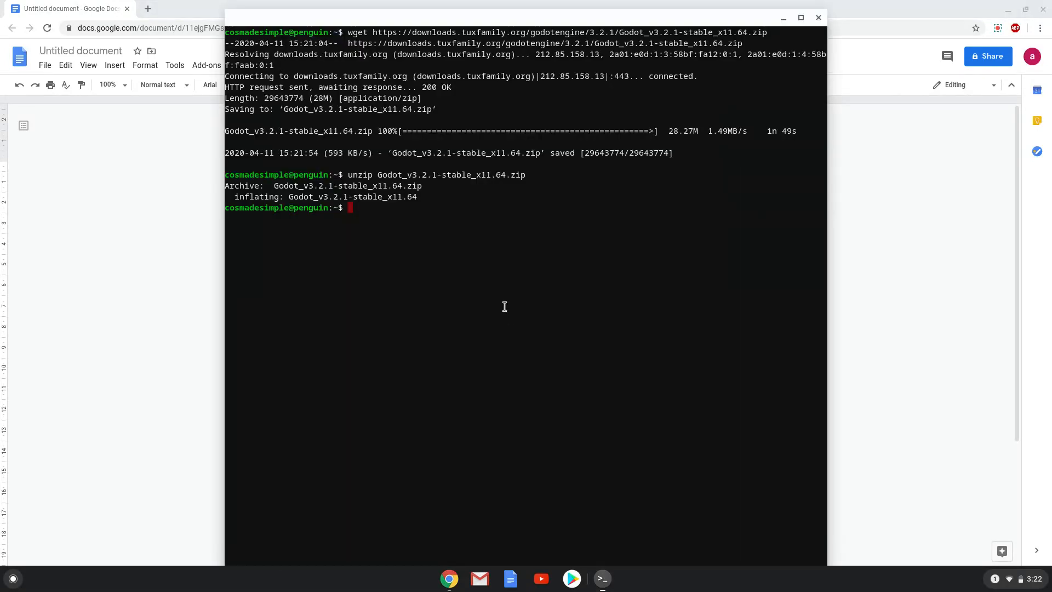
text(chmod a+x Godot_v3.2.1-stable_x11.64)
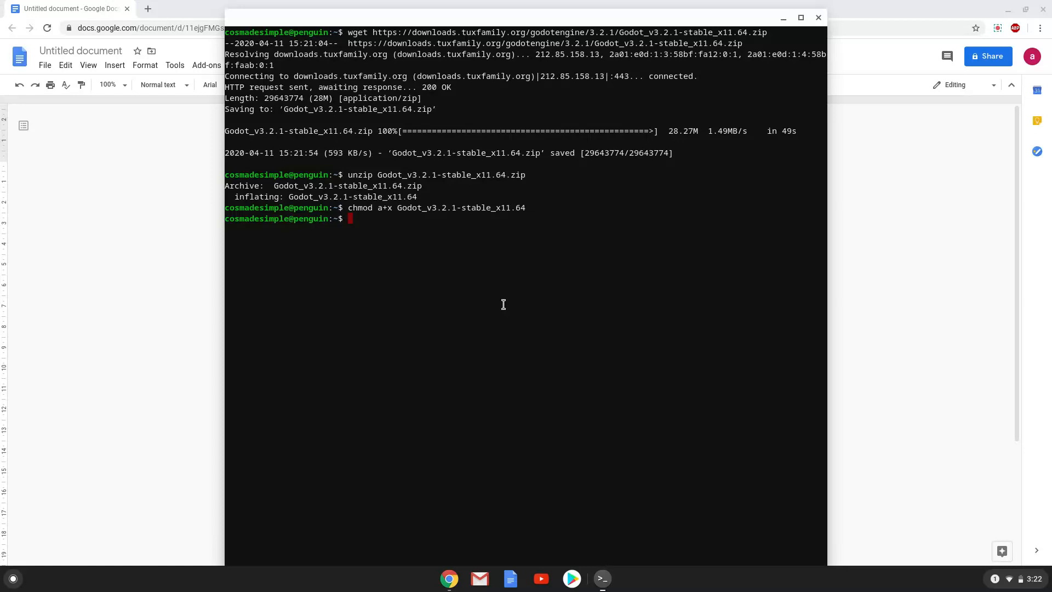
mouse_move(119, 402)
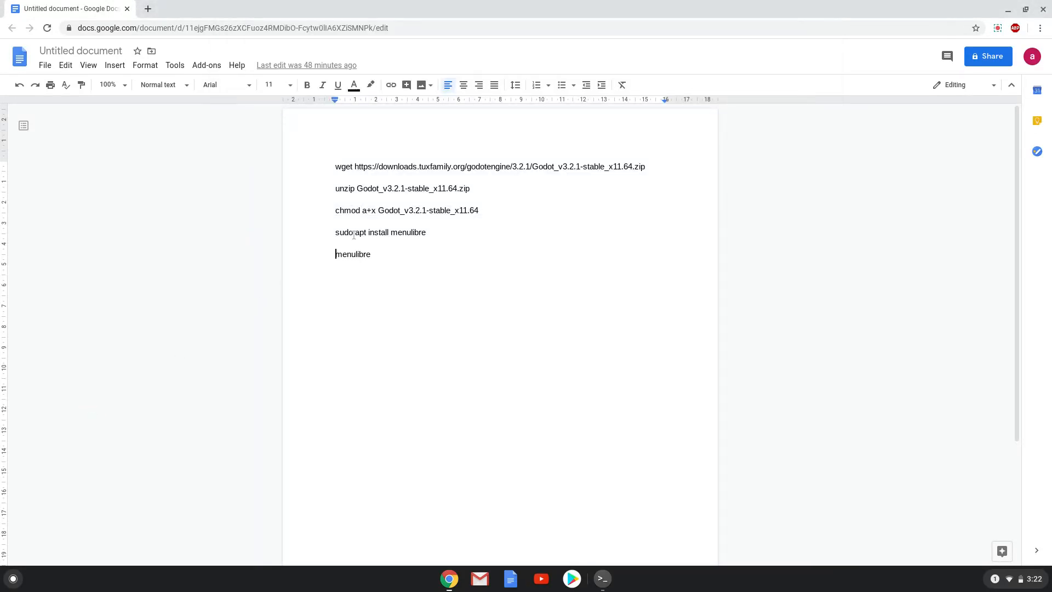
Step: Run 'sudo apt install menulibre' in the Terminal and copy the menulibre command
right_click(354, 232)
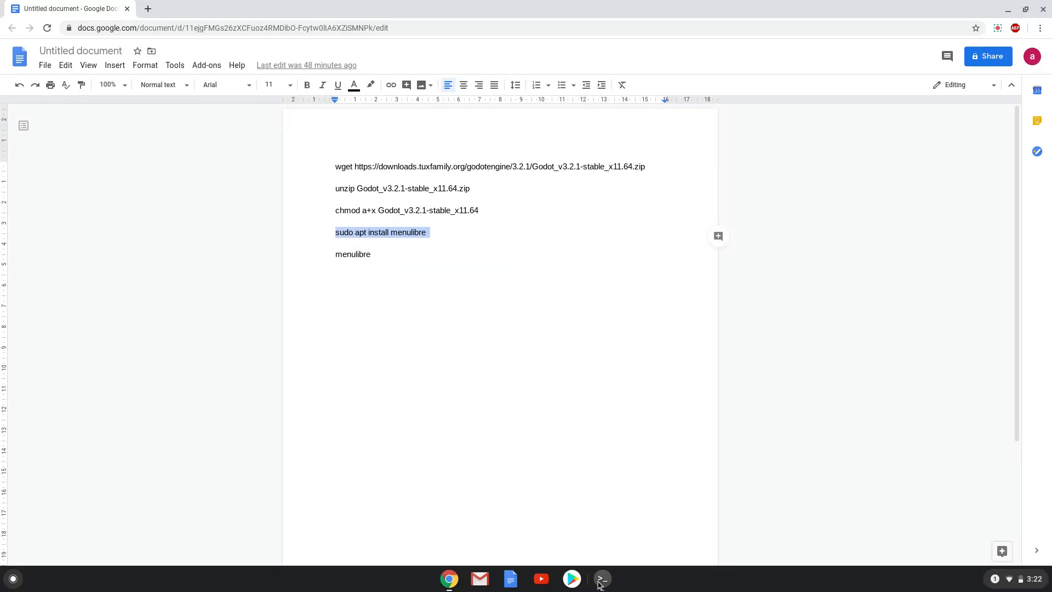
click(601, 579)
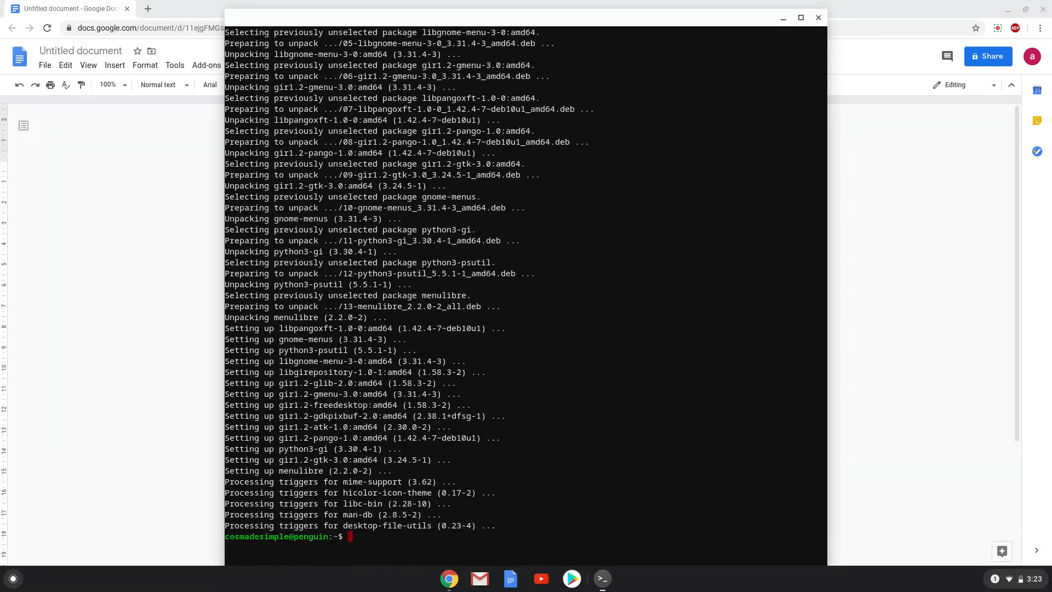
mouse_move(200, 277)
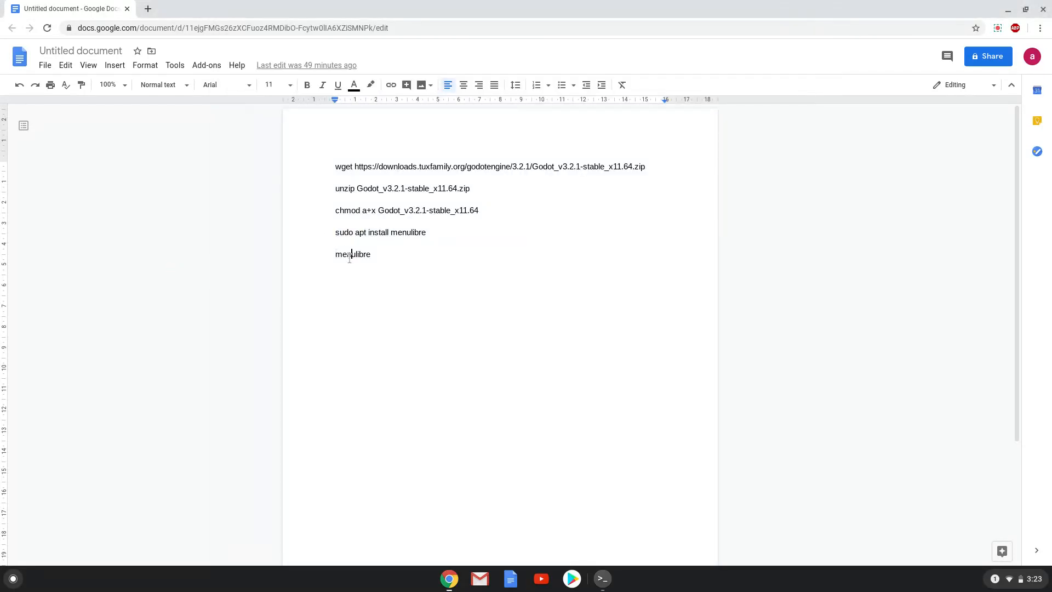
right_click(352, 253)
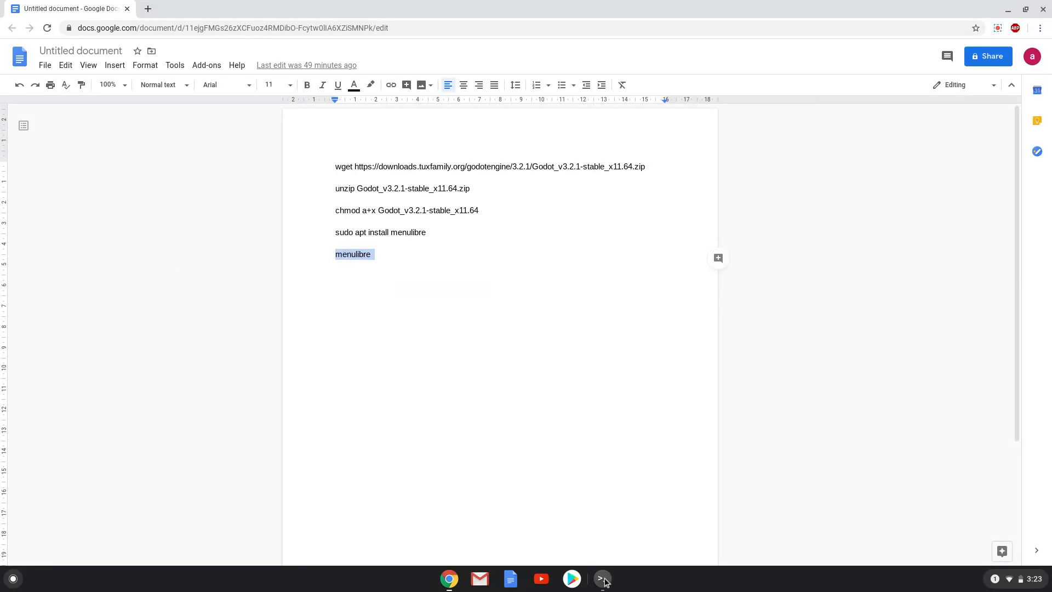
Step: Run menulibre in the Terminal so its menu editor window appears
click(601, 579)
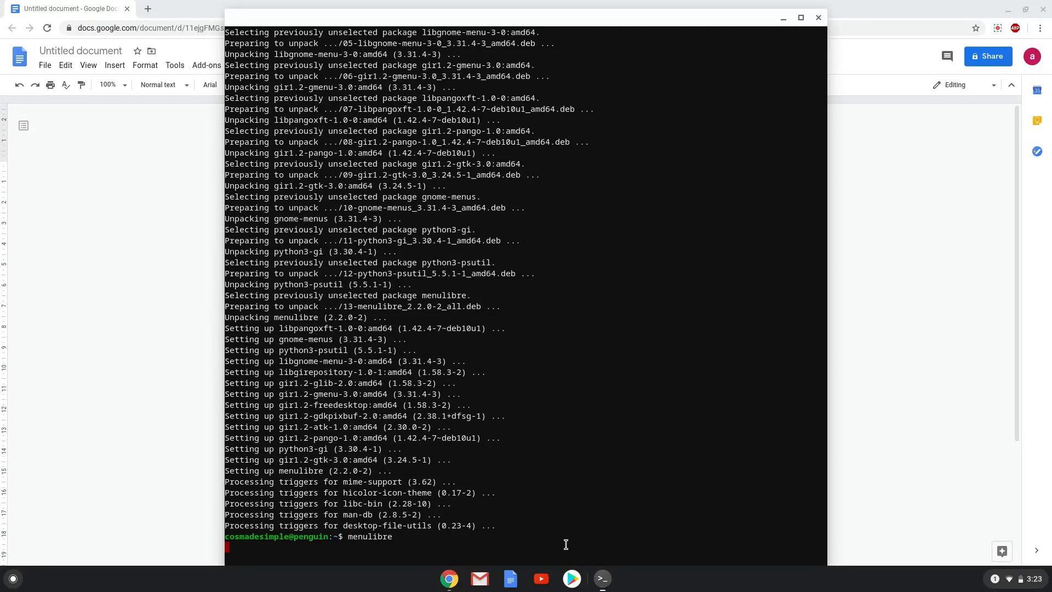
key(Return)
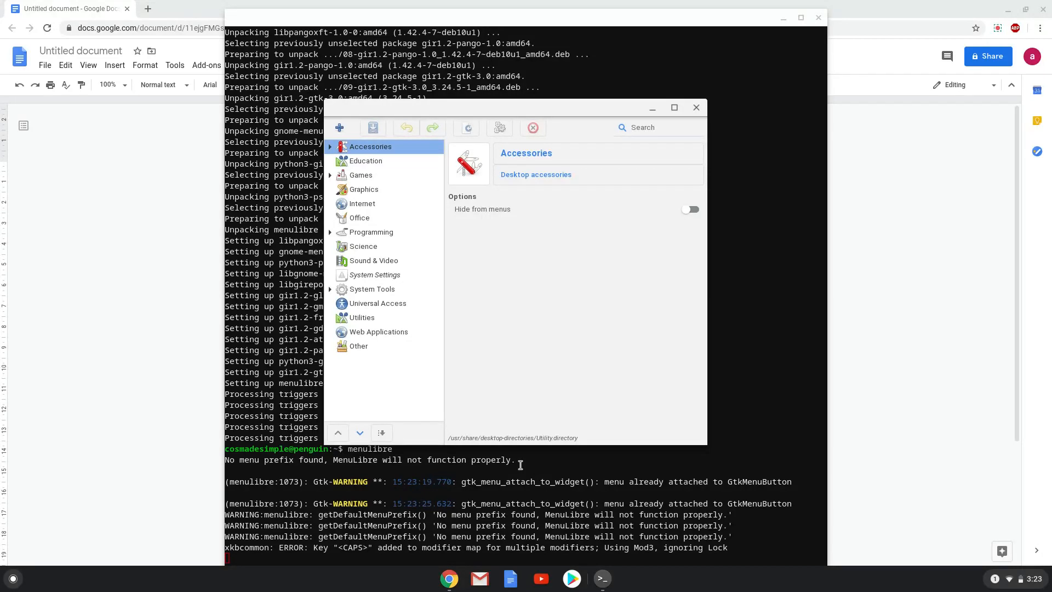
mouse_move(473, 382)
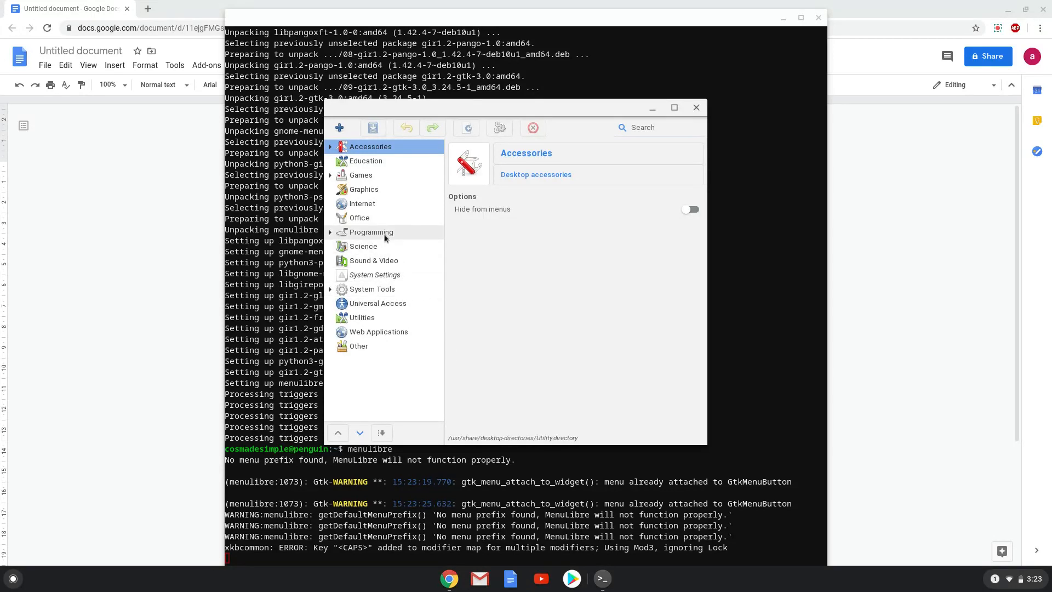
Step: Create a new launcher under Programming and name it 'Gobot 3'
click(372, 231)
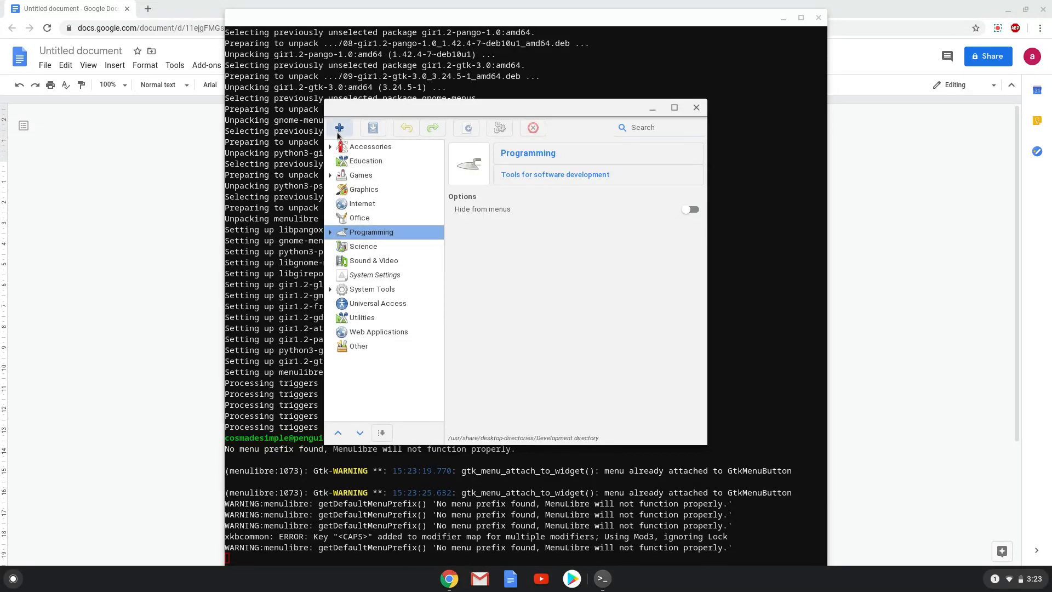
click(340, 127)
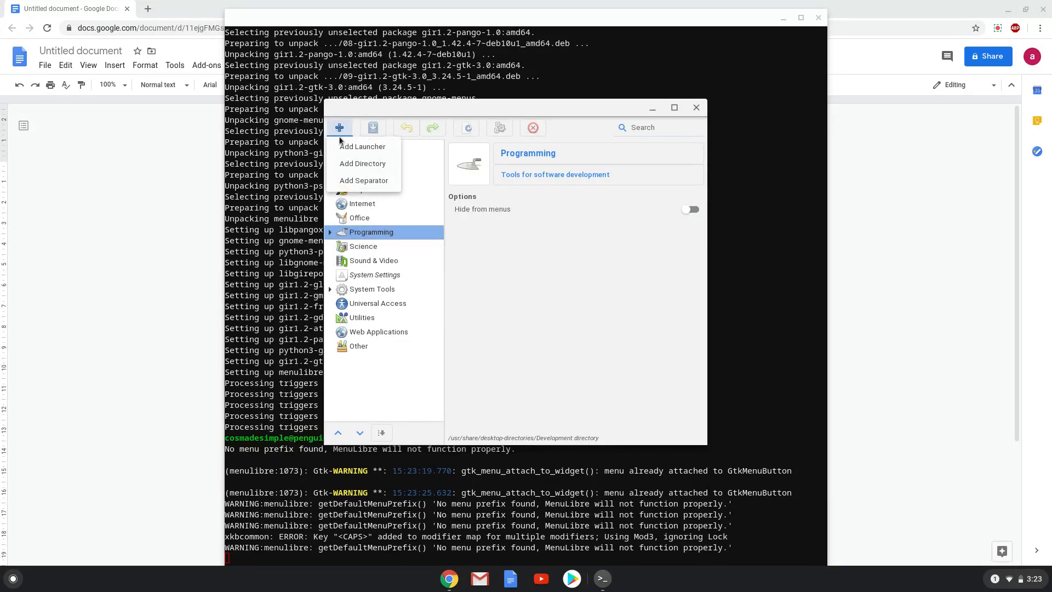
click(363, 145)
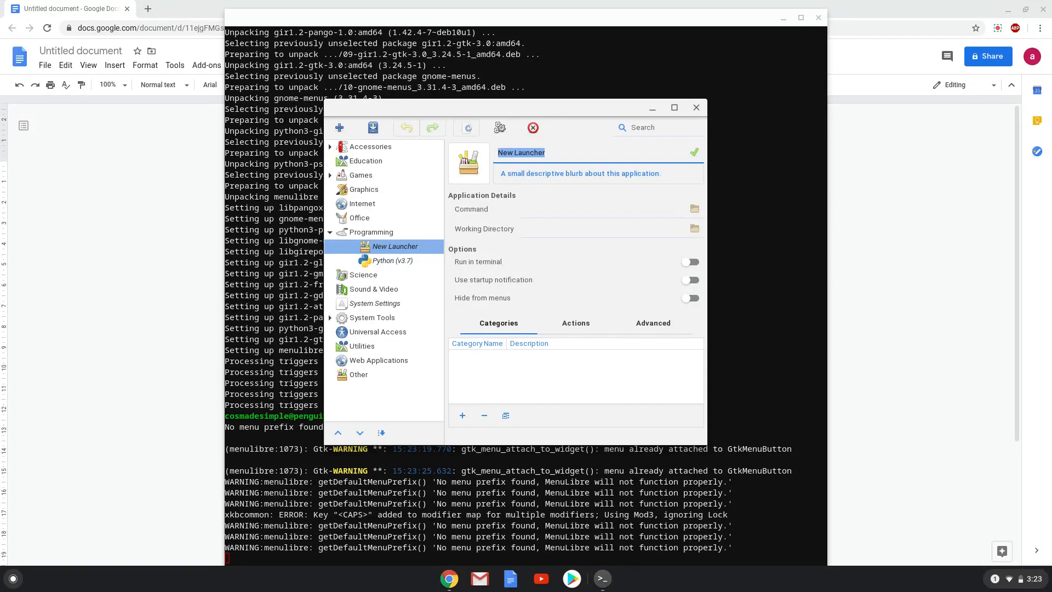
text(Gobot)
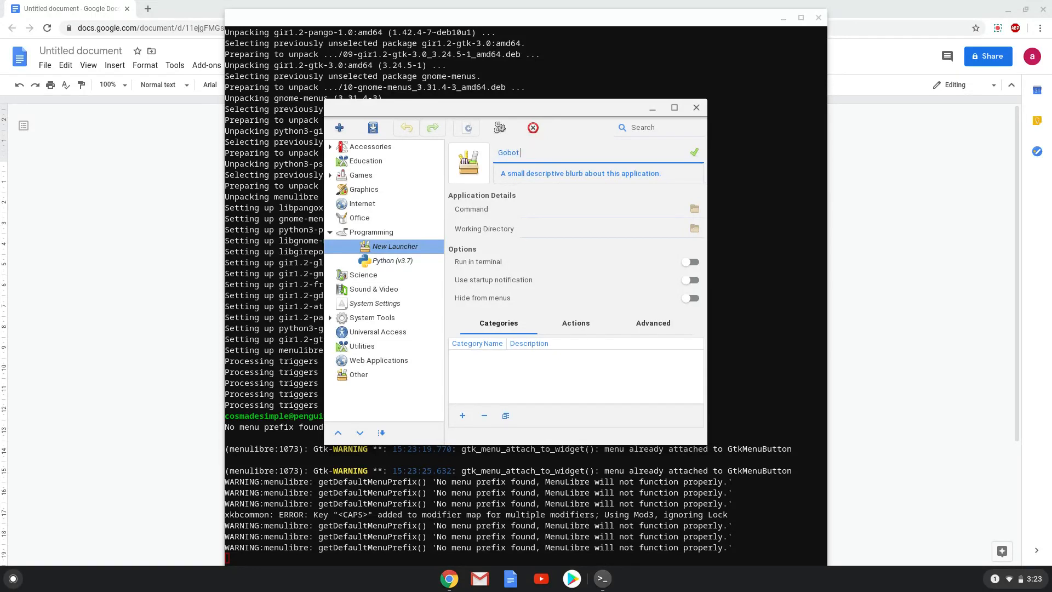
text(3)
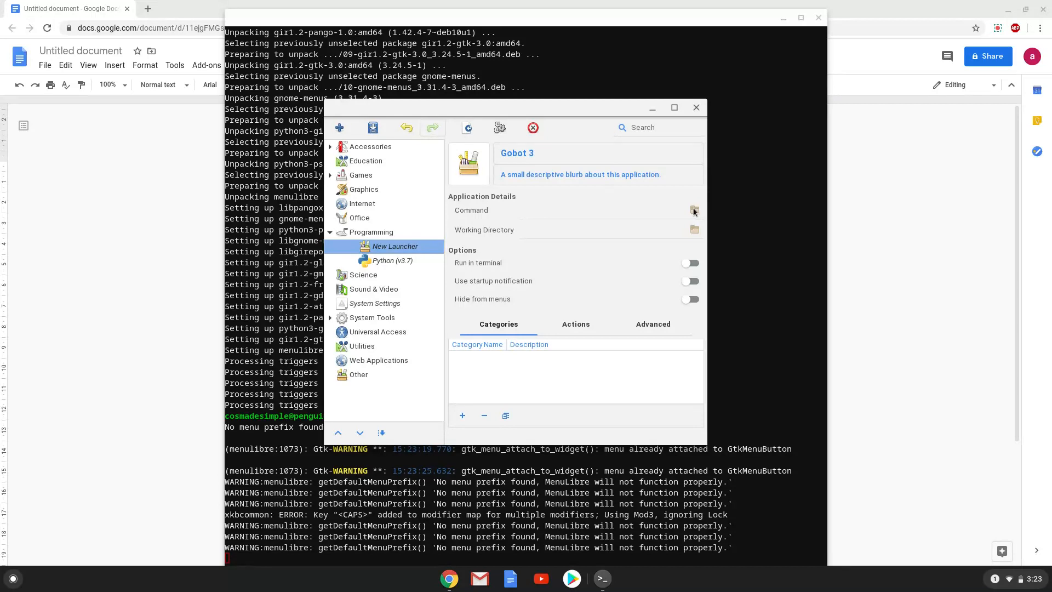
Step: Point the launcher at Godot_v3.2.1-stable_x11.64 in Home and save it
click(695, 211)
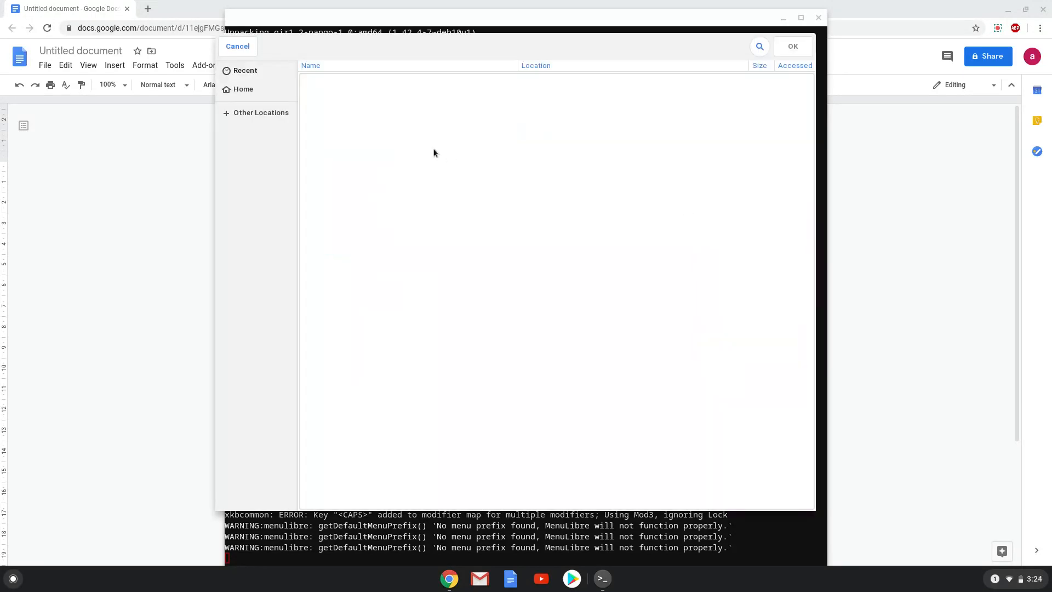
click(243, 89)
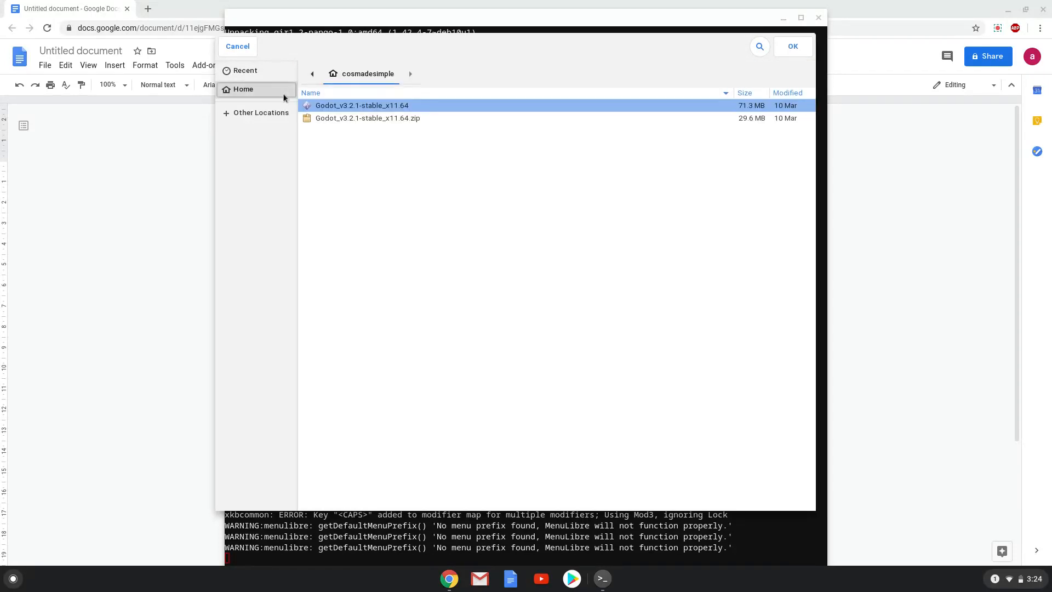
mouse_move(322, 108)
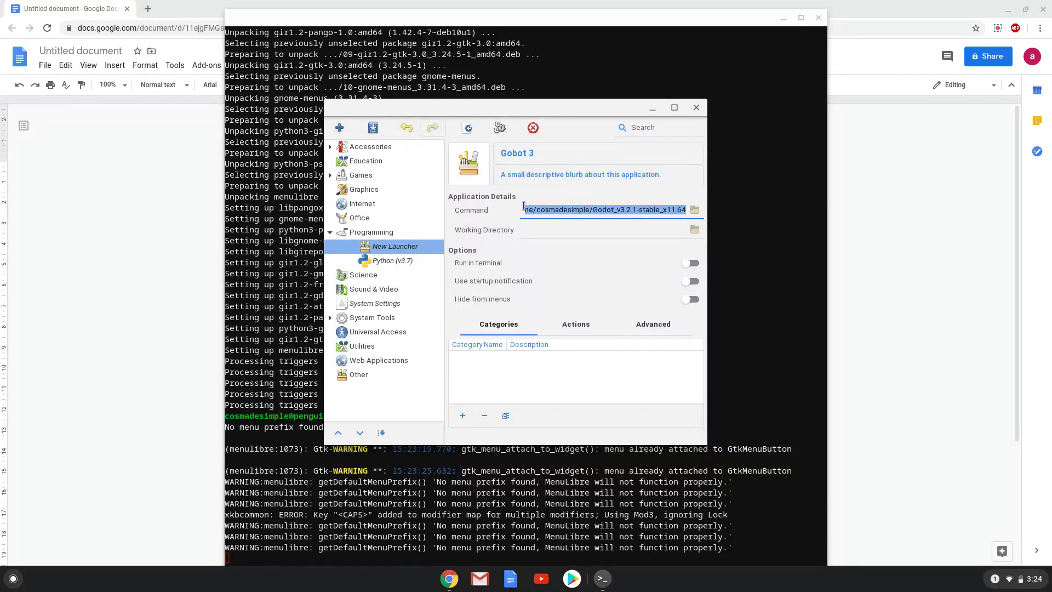
click(372, 127)
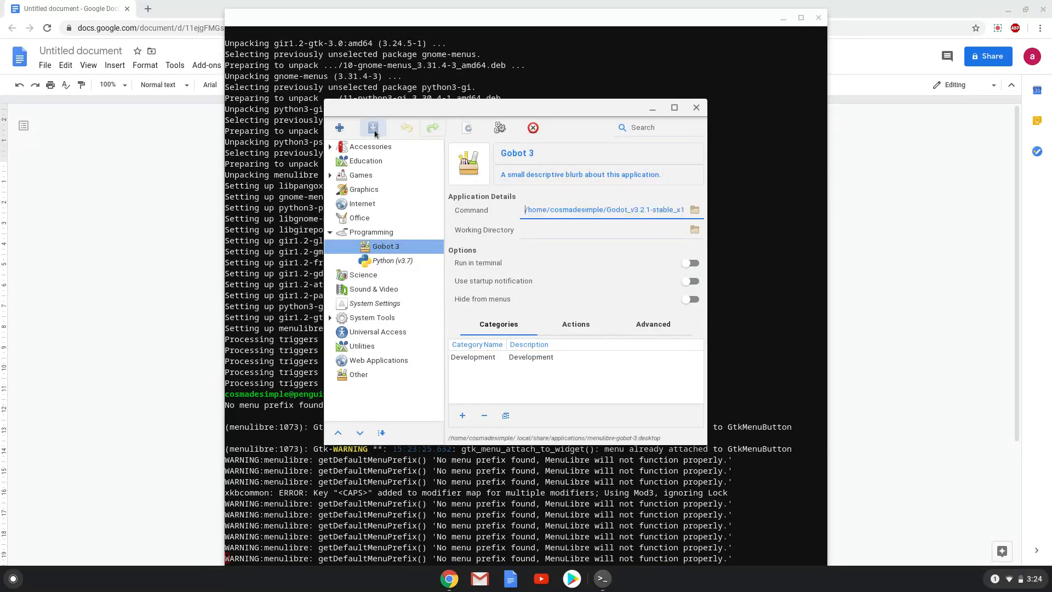
mouse_move(373, 127)
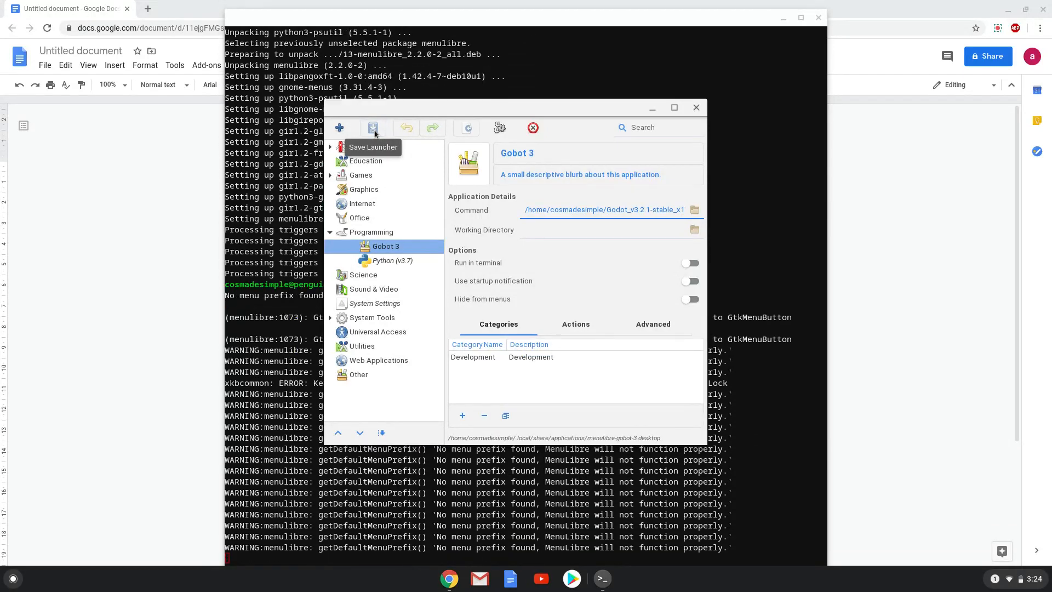